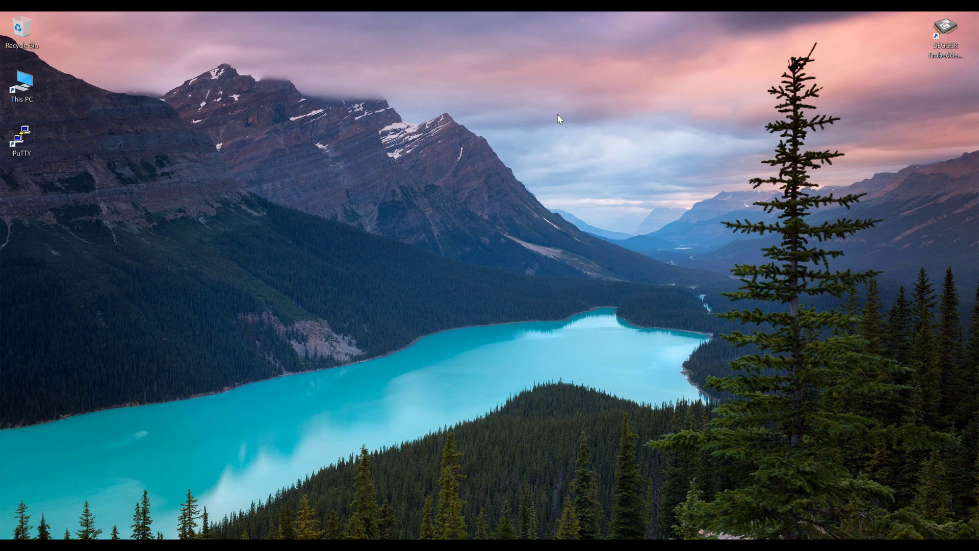
# Browse from This PC through C:, nrf_sdk and examples into the My Projects folder
pyautogui.doubleClick(21, 81)
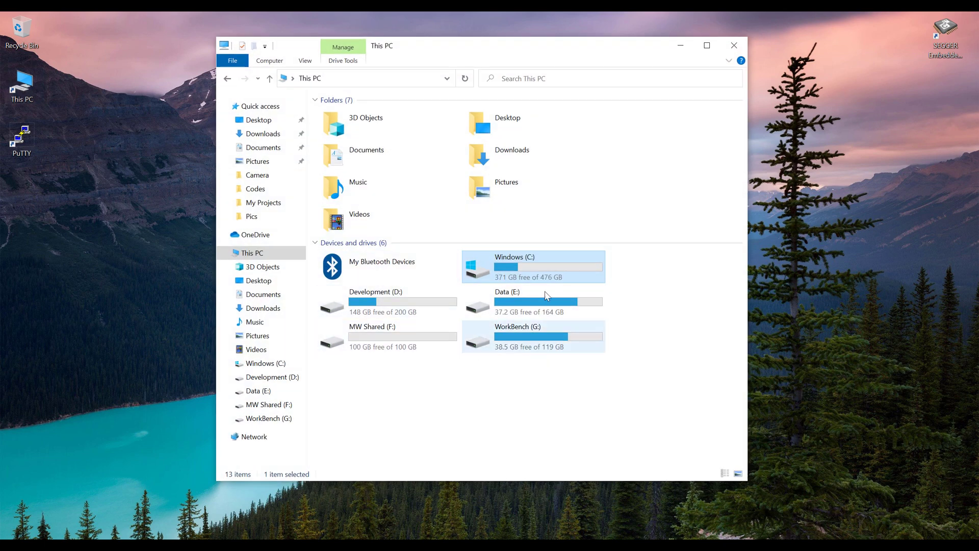
pyautogui.doubleClick(514, 257)
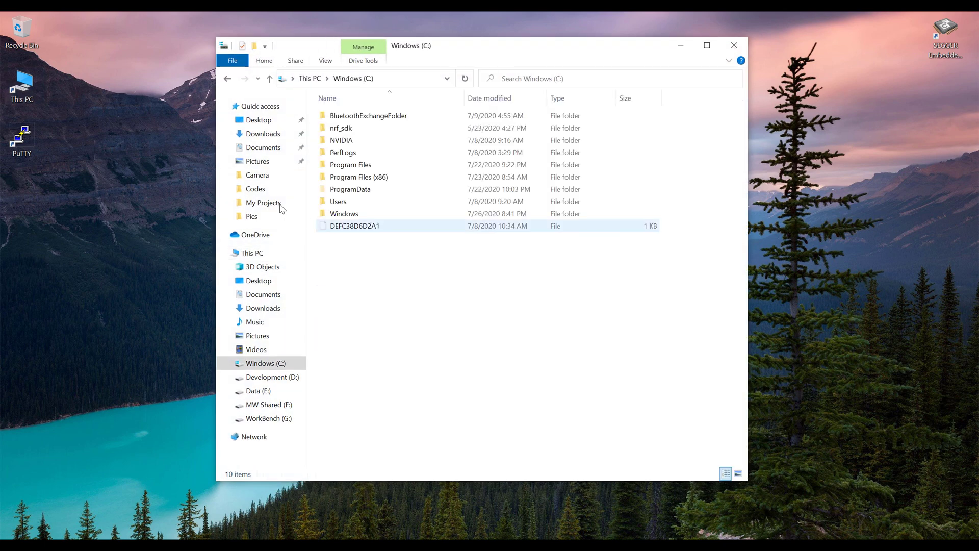
pyautogui.doubleClick(341, 128)
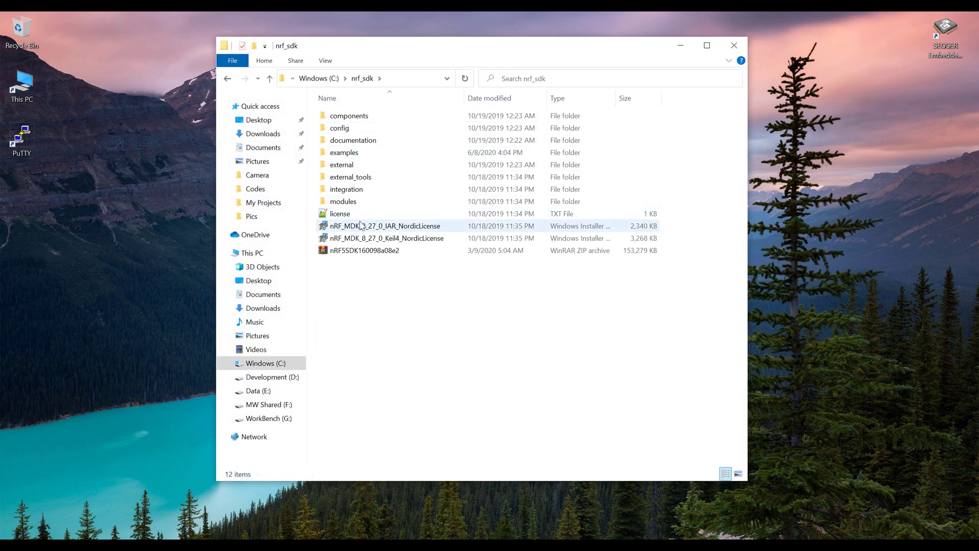
pyautogui.doubleClick(344, 152)
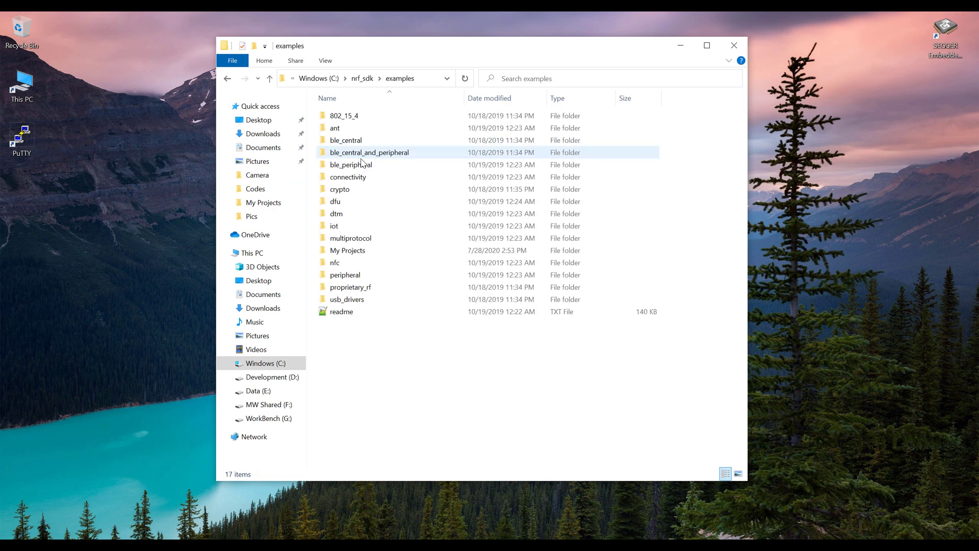
pyautogui.doubleClick(348, 250)
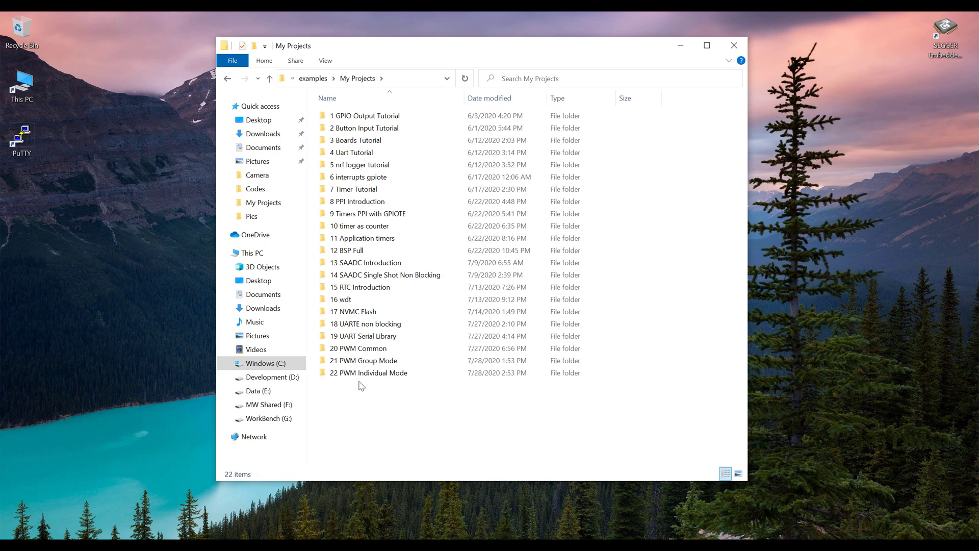
# Paste a duplicate of 20 PWM Common and rename it '23 PWM Waveform Mode'
pyautogui.rightClick(359, 348)
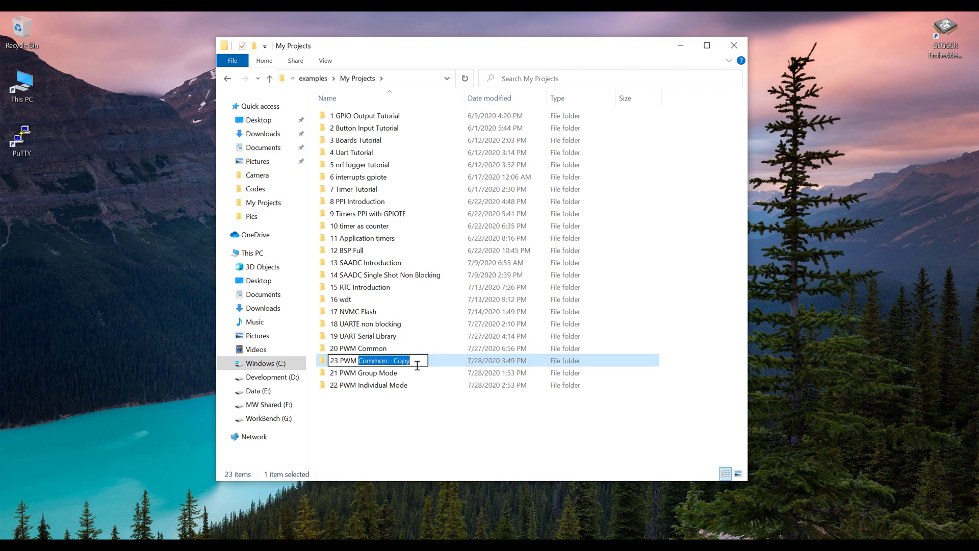
pyautogui.write('23 PWM Waveform M')
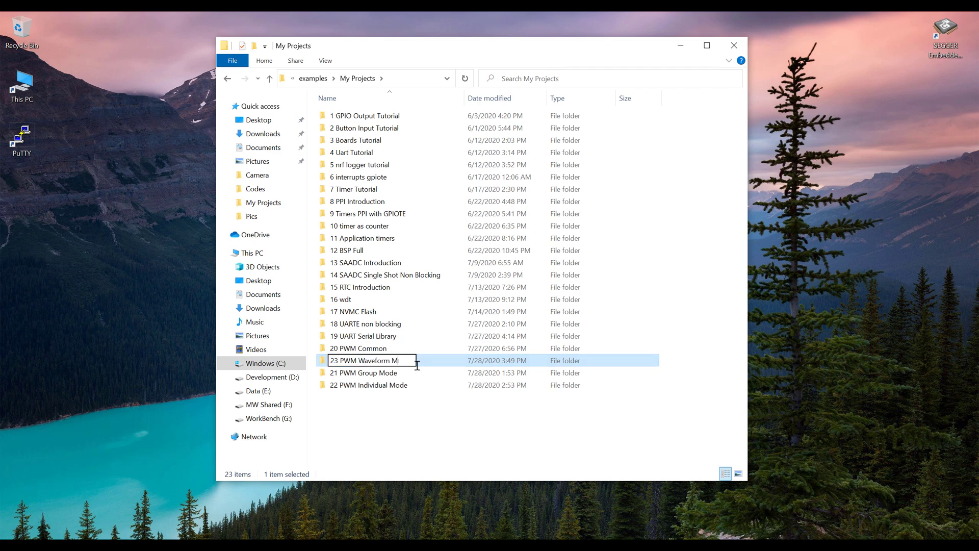
pyautogui.press('Return')
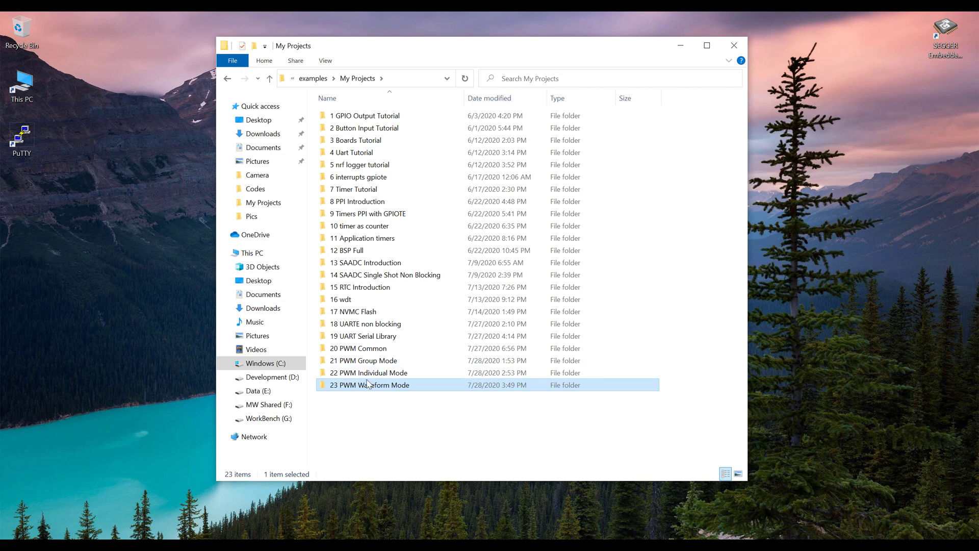
# Open pwm_driver_pca10040.emProject from 23 PWM Waveform Mode\pca10040\blank\ses
pyautogui.doubleClick(370, 385)
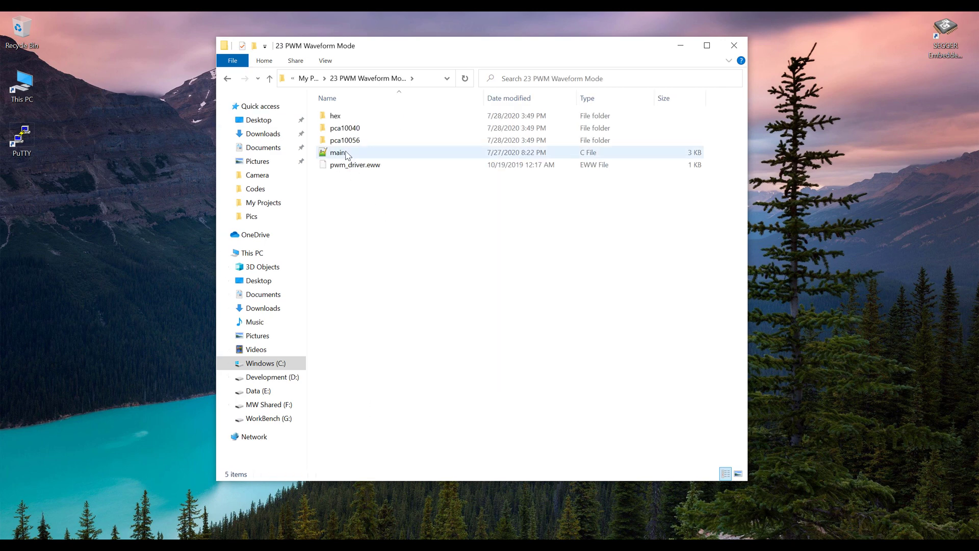
pyautogui.click(345, 128)
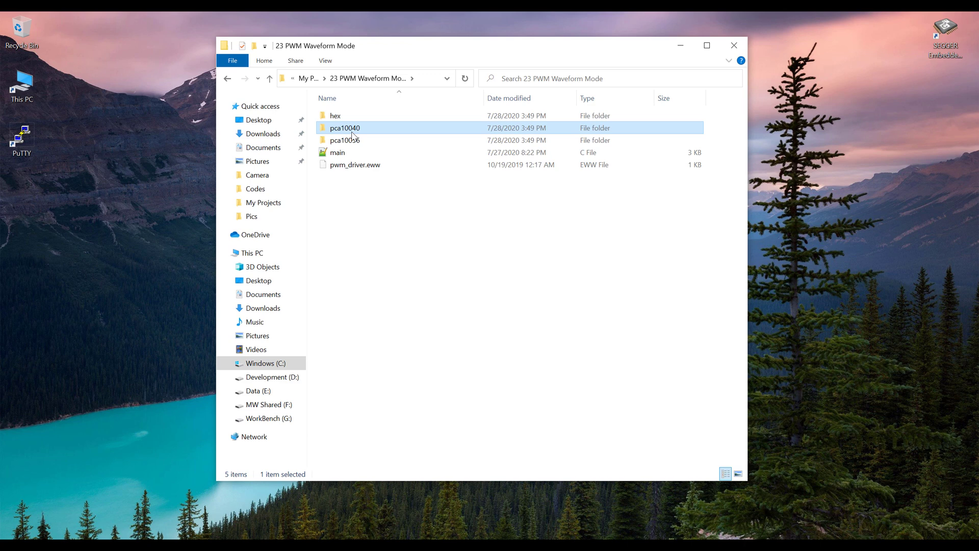
pyautogui.doubleClick(345, 128)
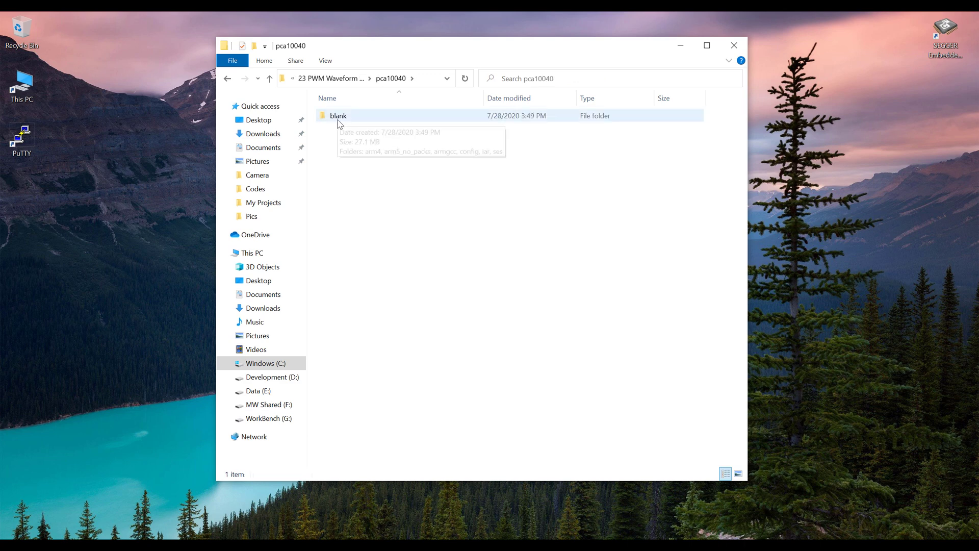
pyautogui.moveTo(338, 116)
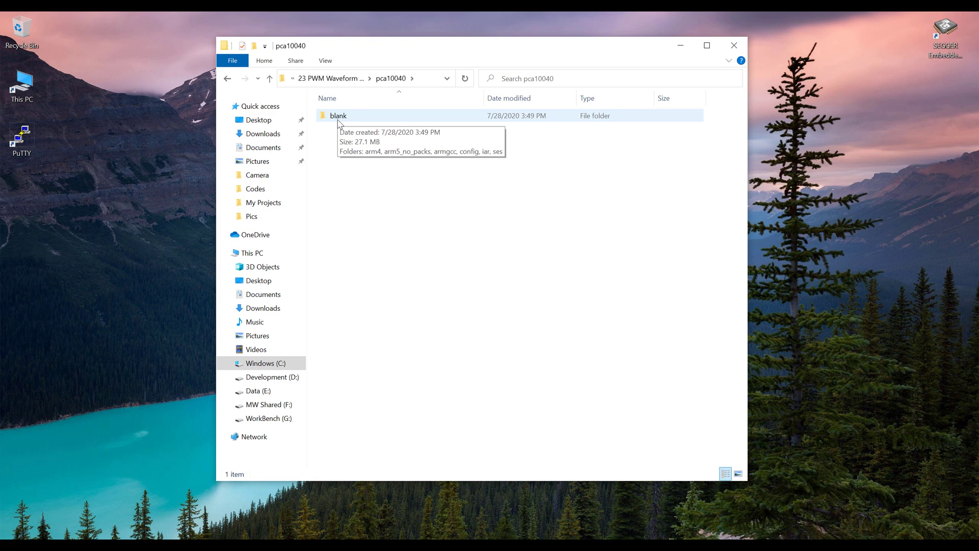
pyautogui.doubleClick(337, 116)
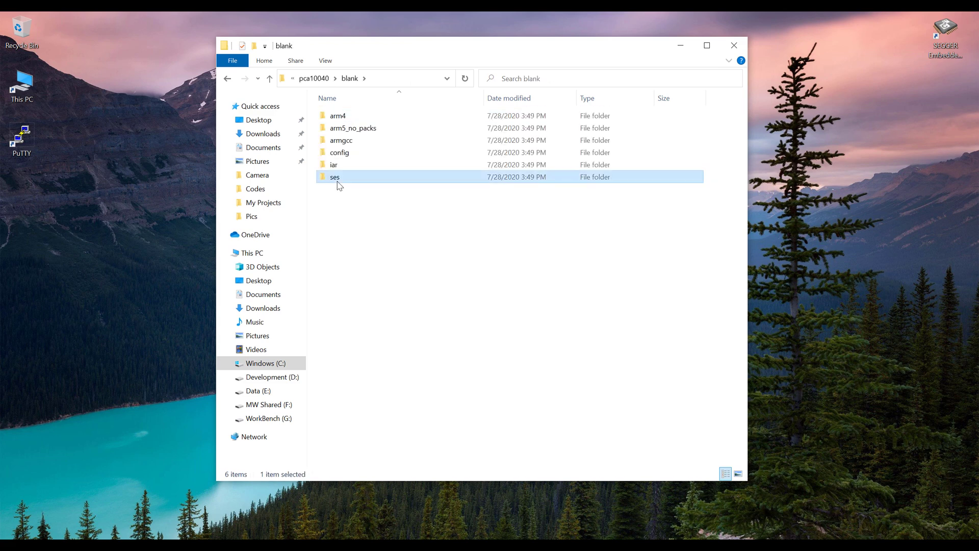
pyautogui.doubleClick(336, 177)
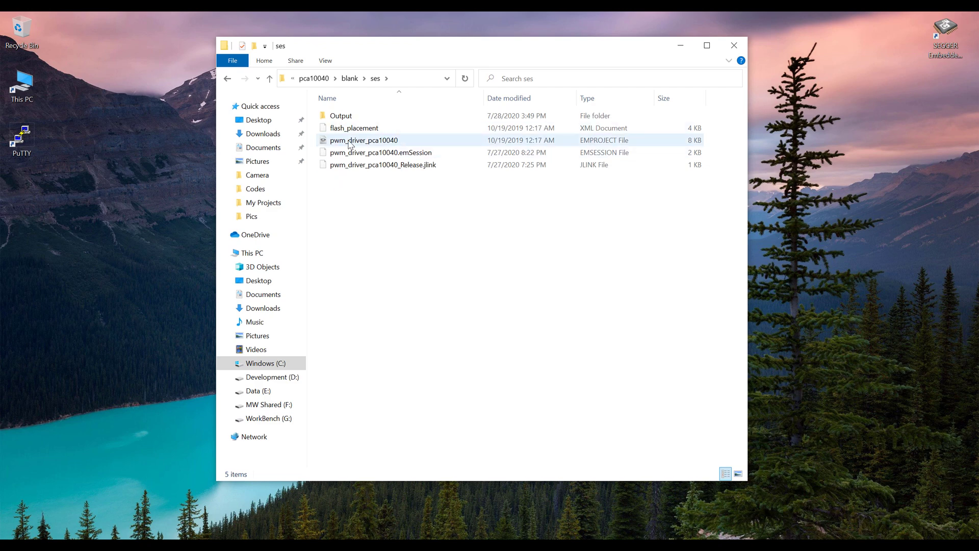
pyautogui.doubleClick(364, 139)
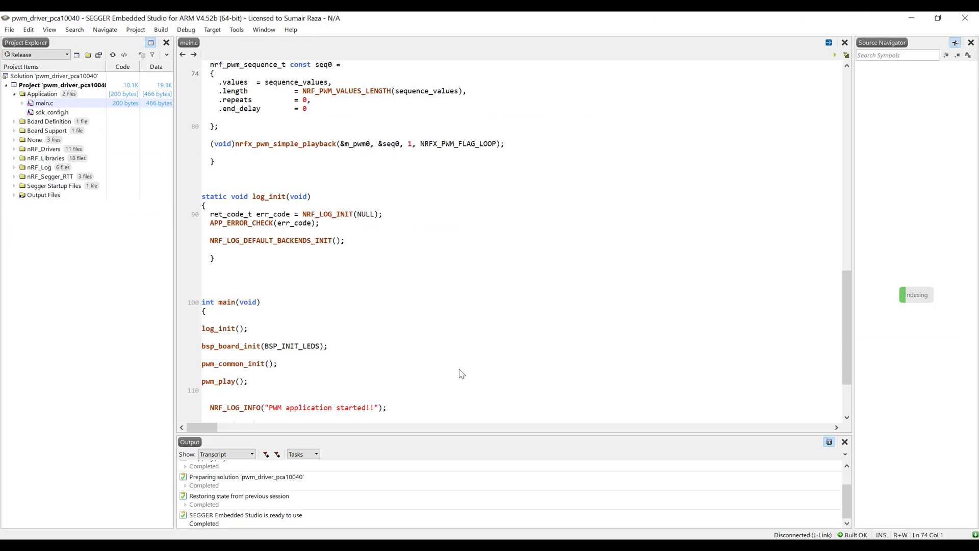
# Delete the m_top and m_step defines plus the step, sequence_values and value globals from main.c
pyautogui.scroll(3)
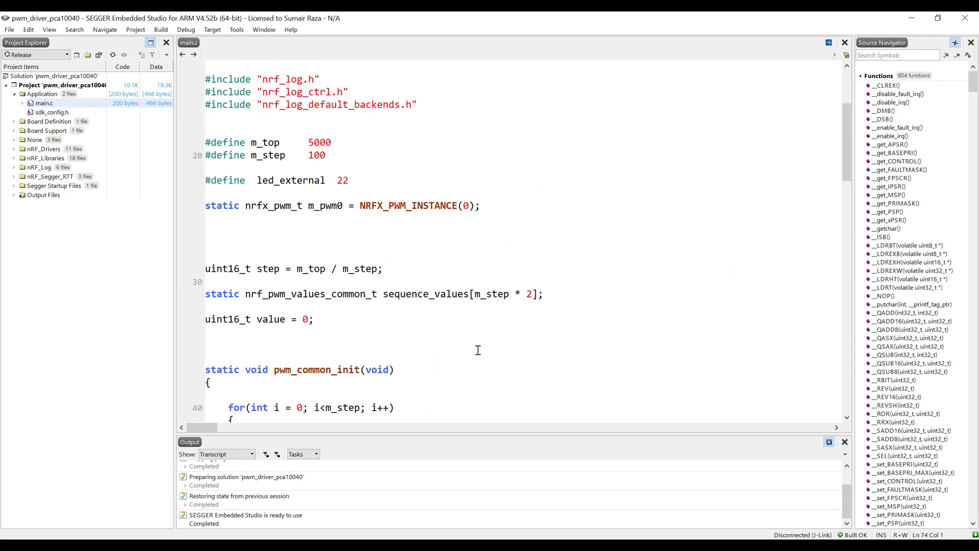
pyautogui.scroll(3)
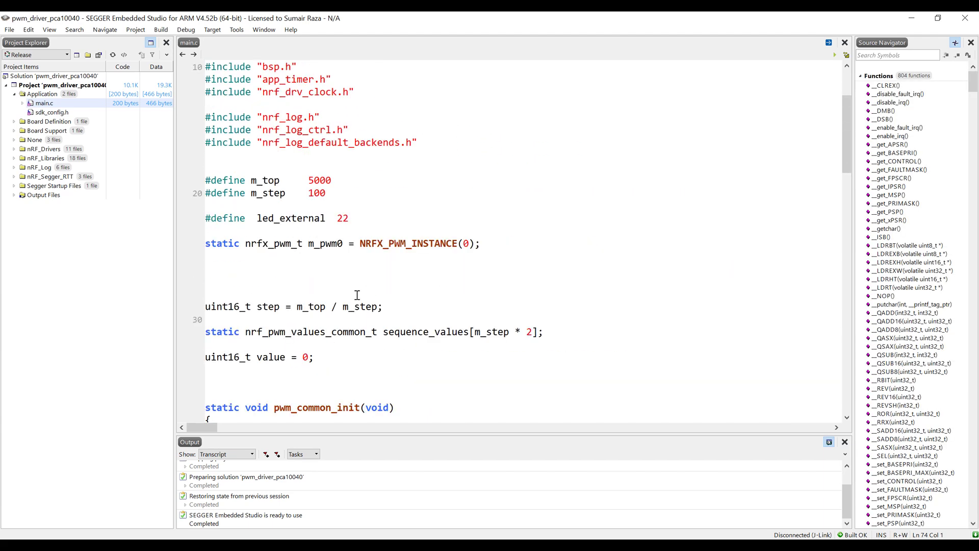
pyautogui.scroll(-3)
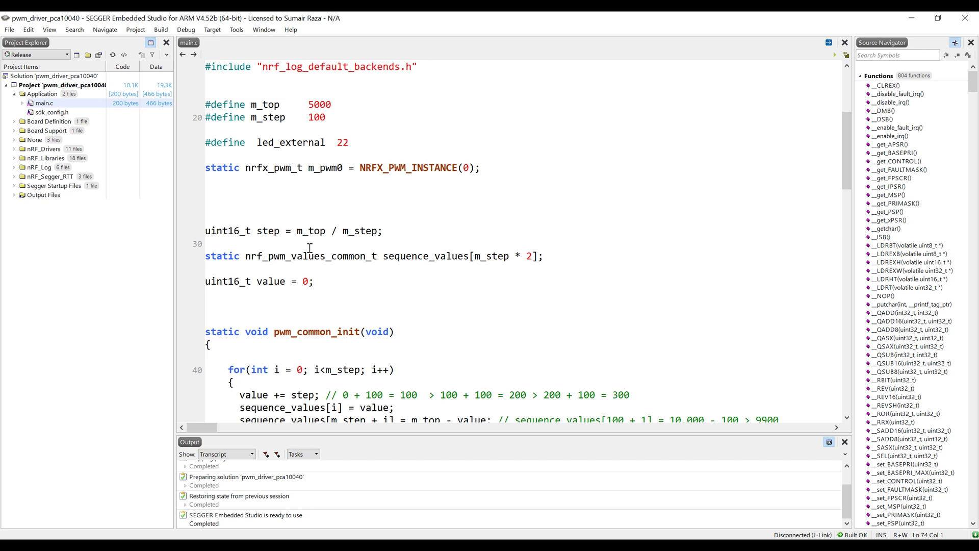
pyautogui.moveTo(322, 244)
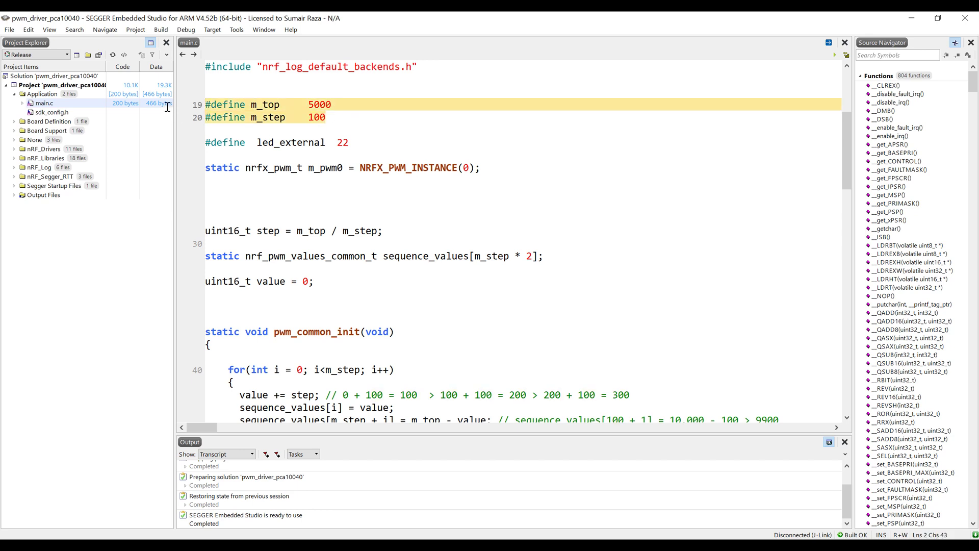
pyautogui.press('Delete')
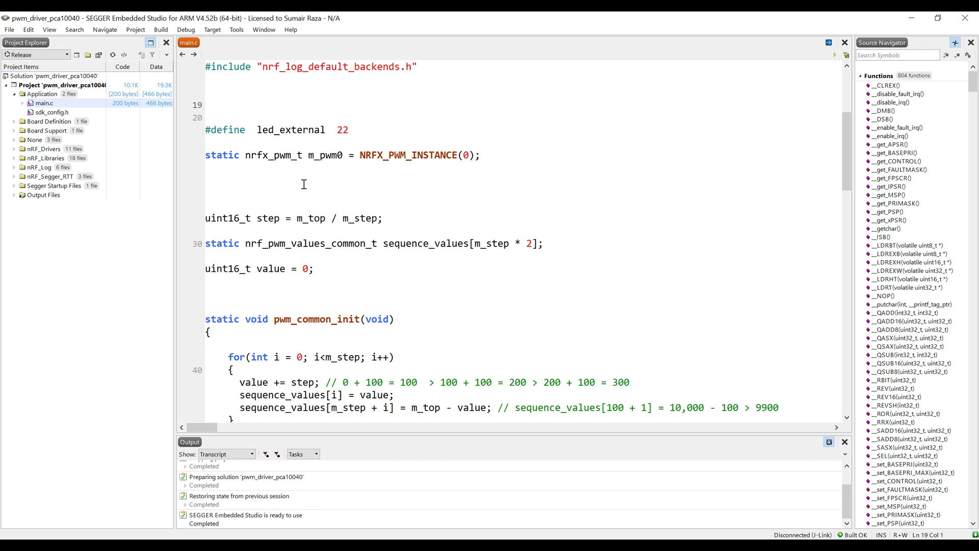
pyautogui.moveTo(367, 195)
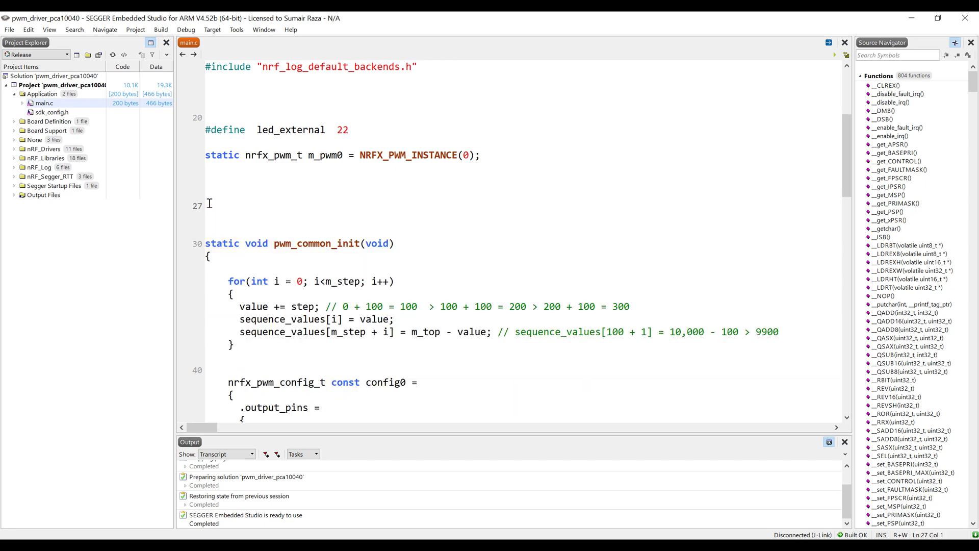
# Declare seq0_values[] with 1000, 3000, 5000, 10000 and make pwm_waveform_init loop-free
pyautogui.write('static nrf_pwm_values_wave_form_t')
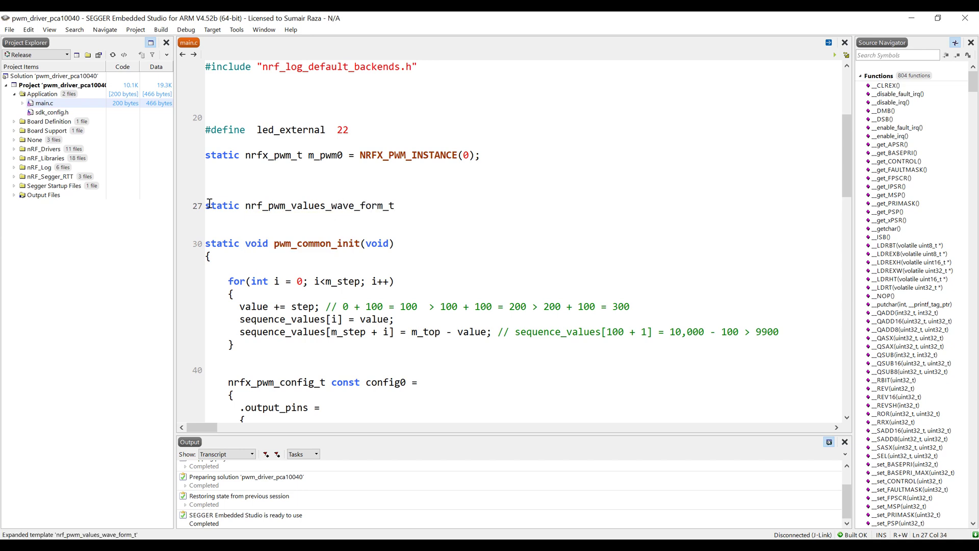
pyautogui.click(393, 206)
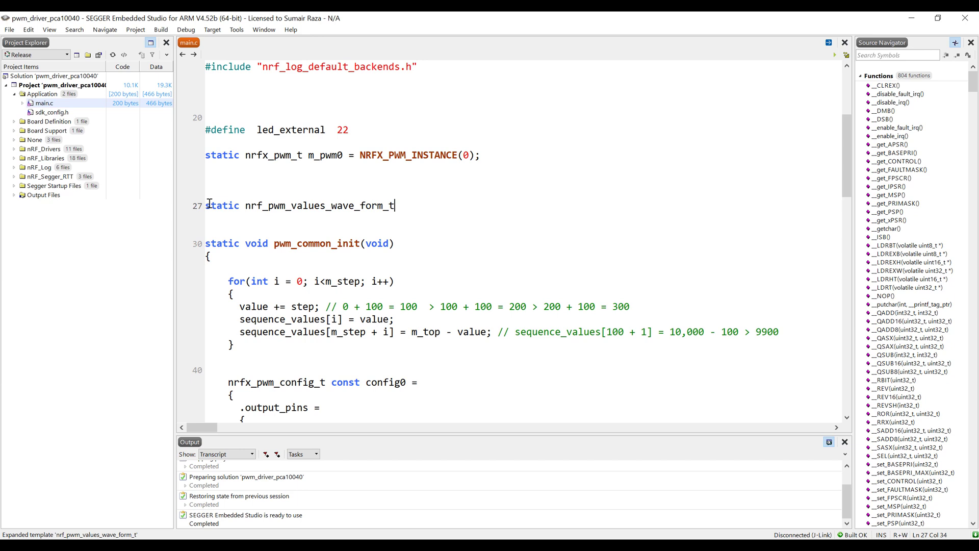
pyautogui.write('seq0')
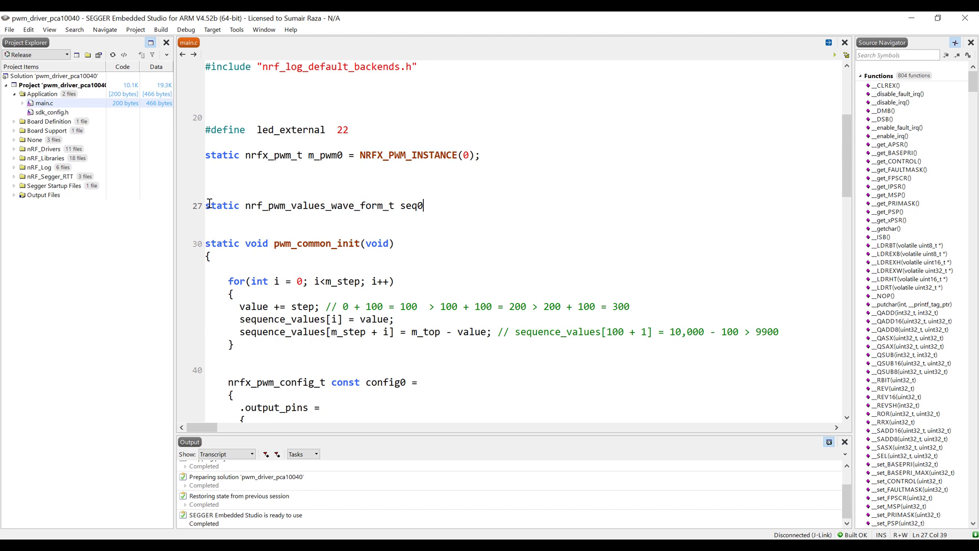
pyautogui.write('_values[] =')
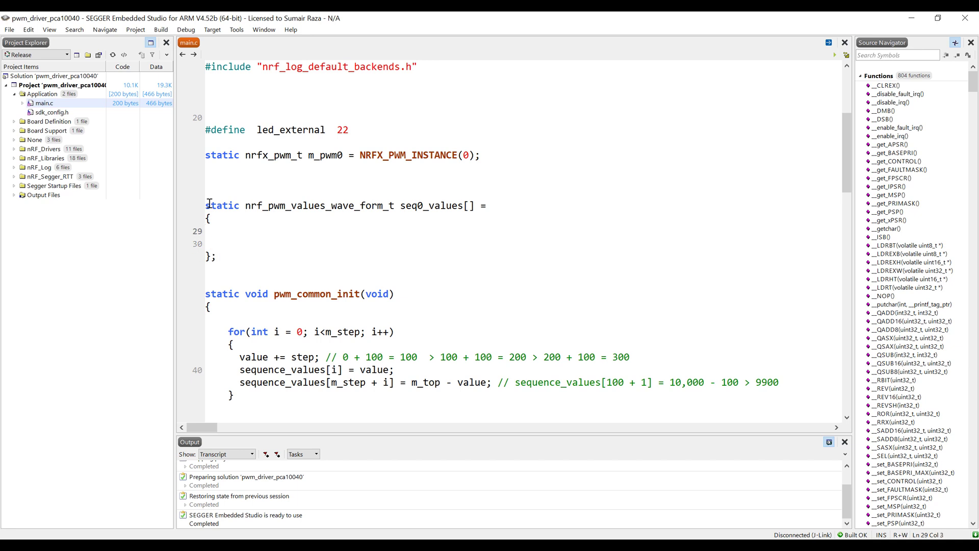
pyautogui.write('1000,')
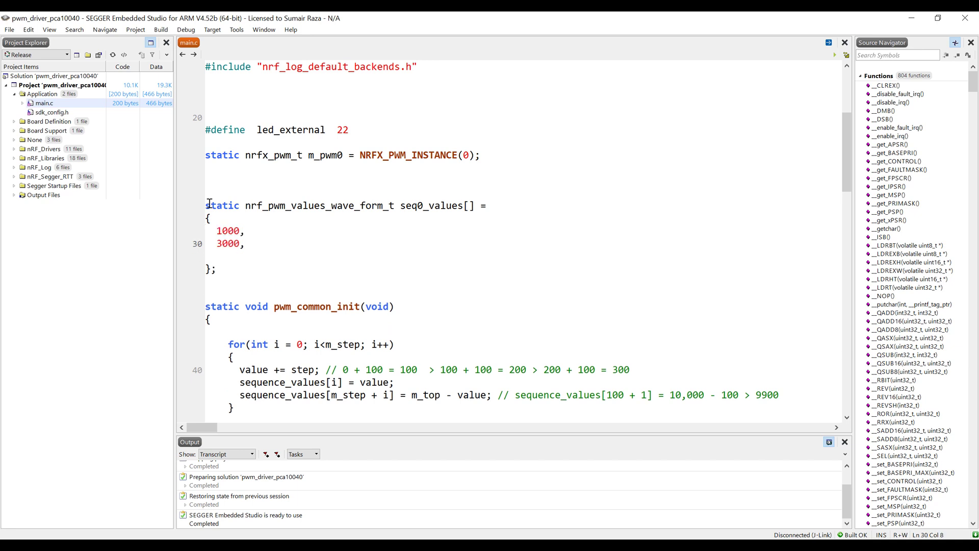
pyautogui.write('5000,')
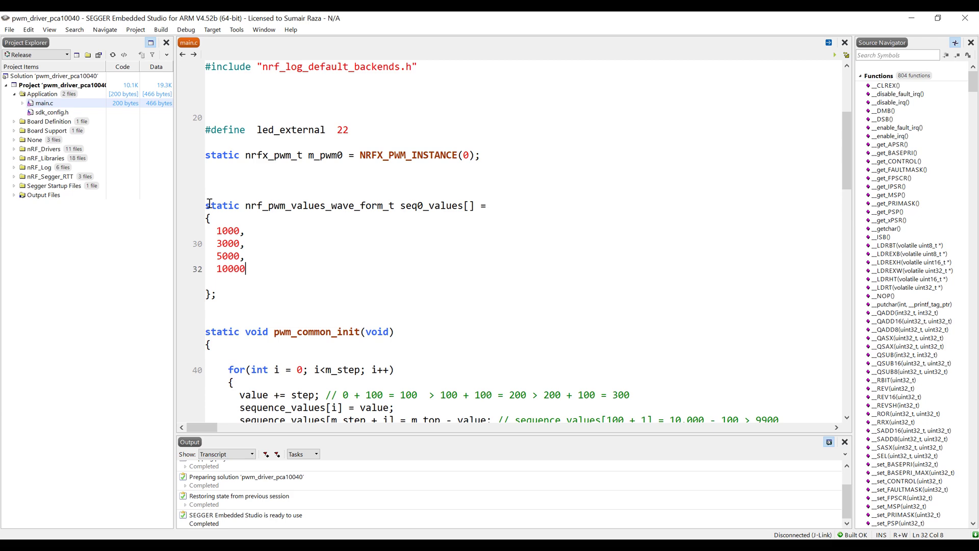
pyautogui.scroll(-3)
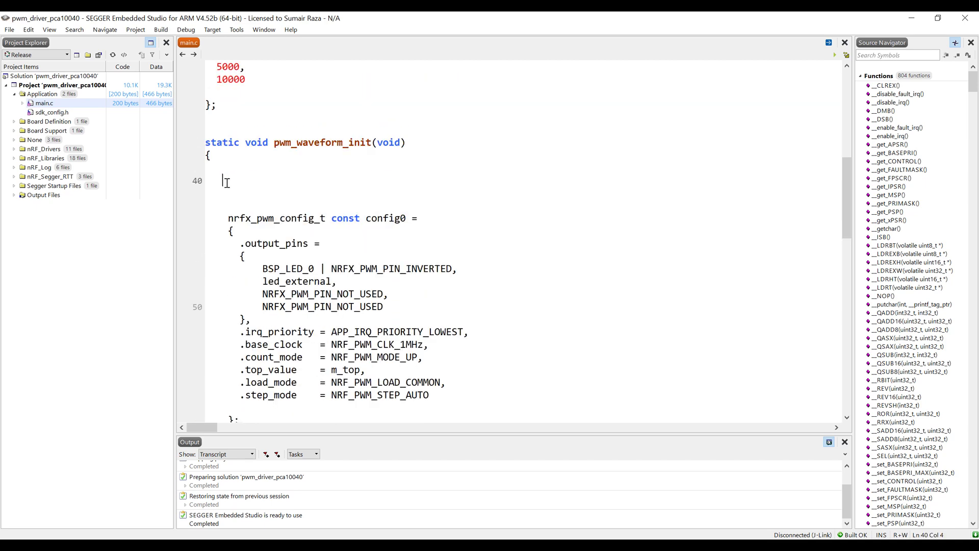
# In config0, set .top_value to 0 and .load_mode to NRF_PWM_LOAD_WAVE_FORM
pyautogui.scroll(-3)
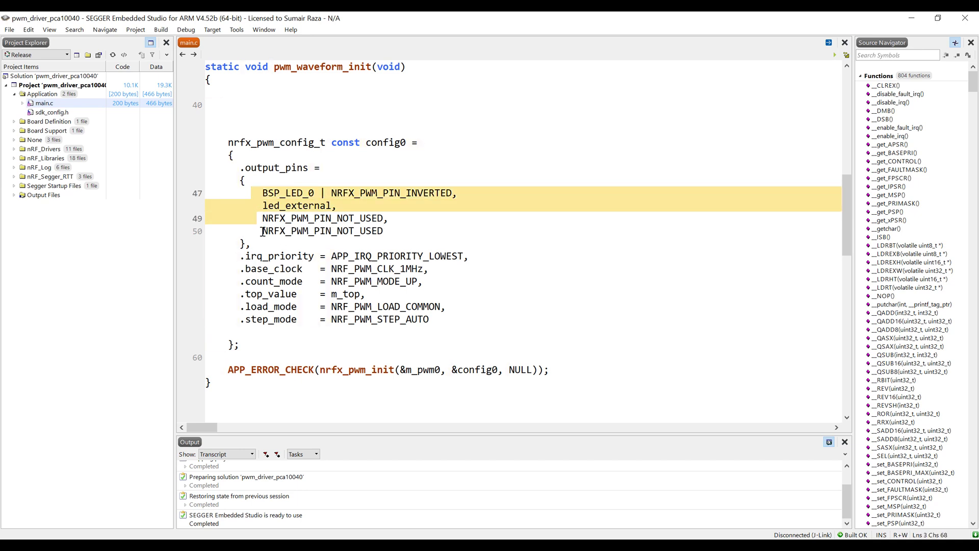
pyautogui.scroll(-3)
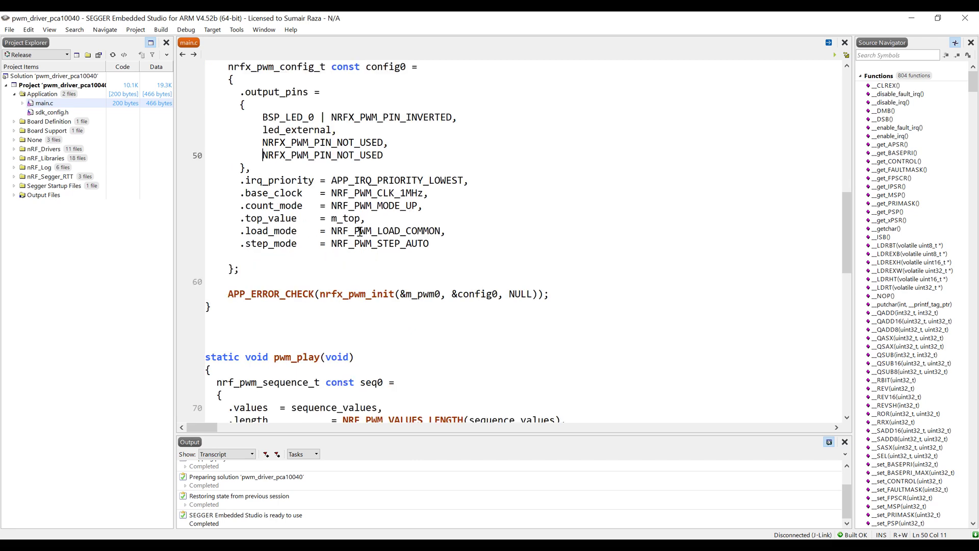
pyautogui.click(406, 230)
pyautogui.write('WAVE_FOR')
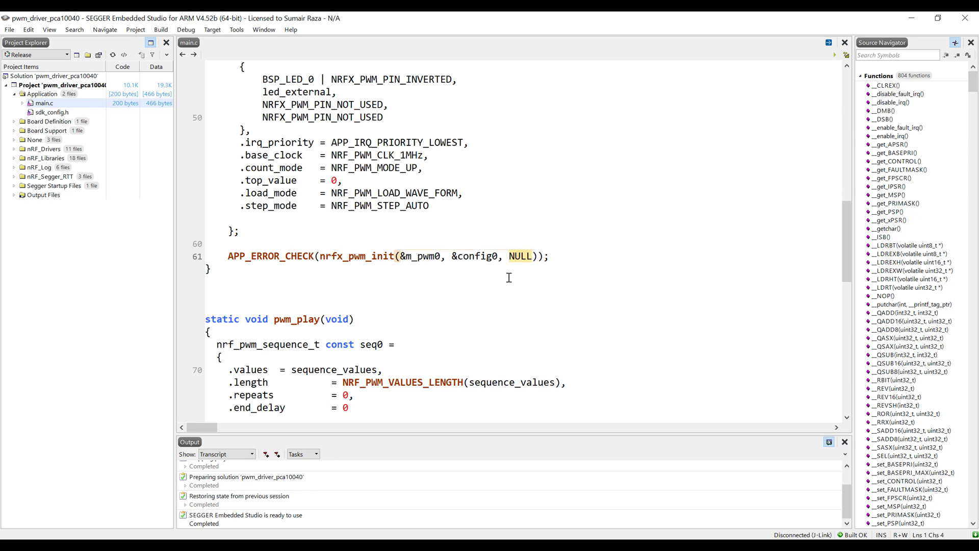
pyautogui.scroll(-3)
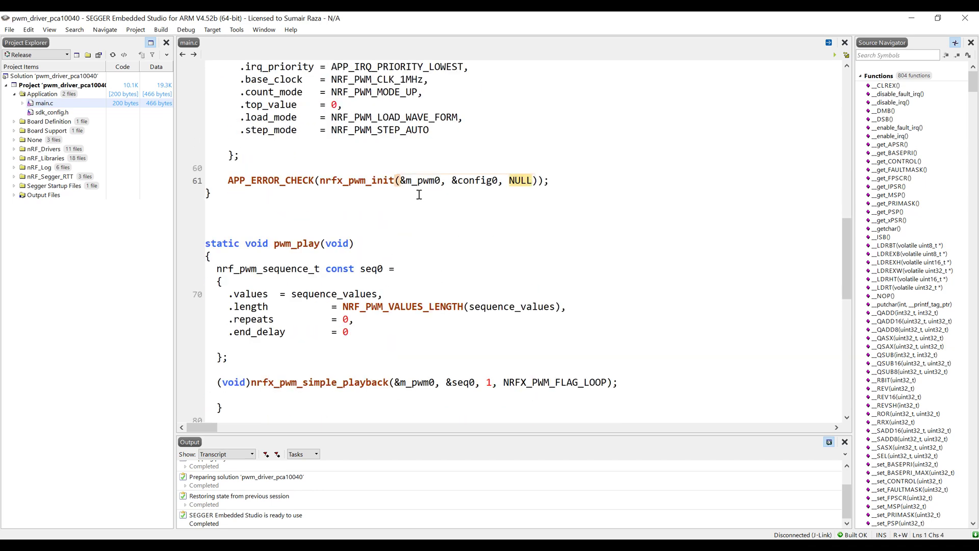
pyautogui.scroll(3)
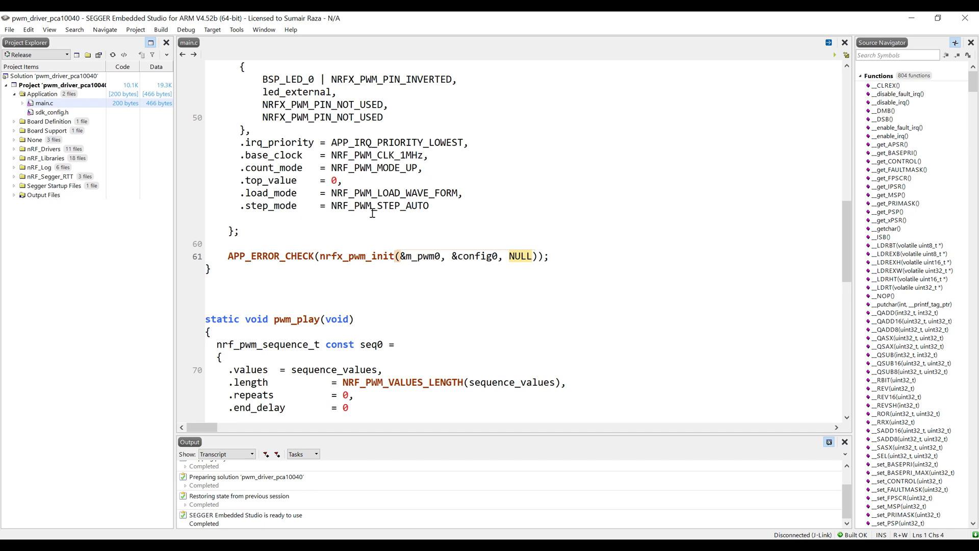
pyautogui.scroll(-3)
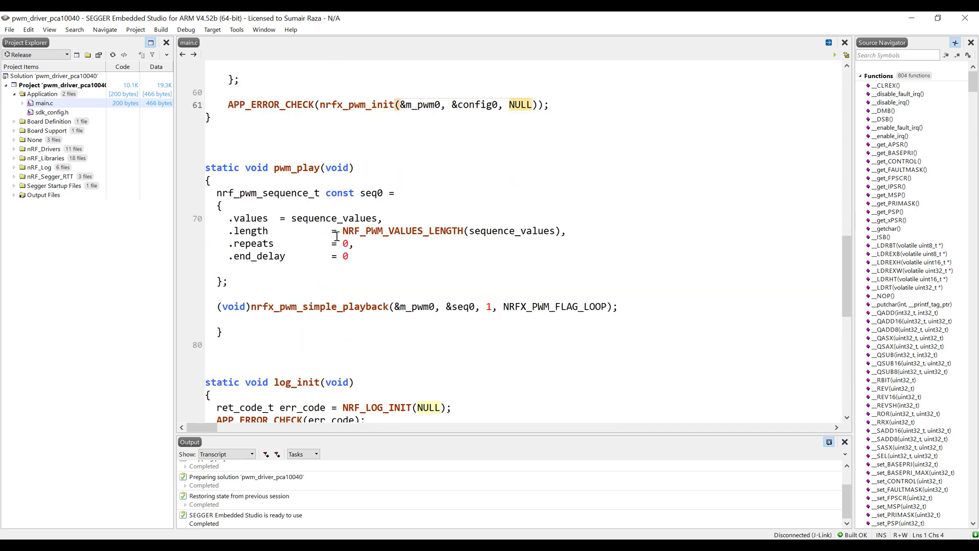
# Set seq0's .values.p_wave_form to seq0_values and its length to NRF_PWM_VALUES_LENGTH(seq0_values)
pyautogui.click(270, 218)
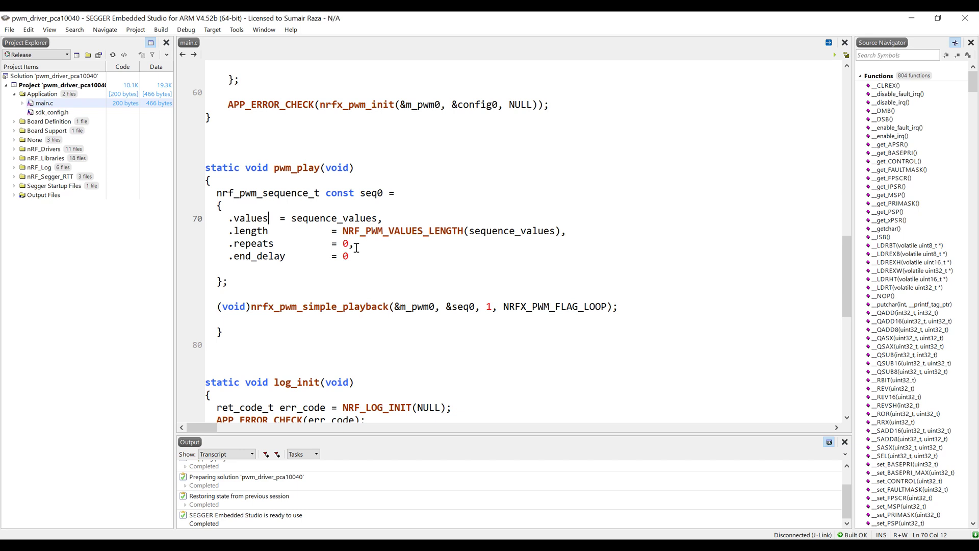
pyautogui.write('.p_wave_form')
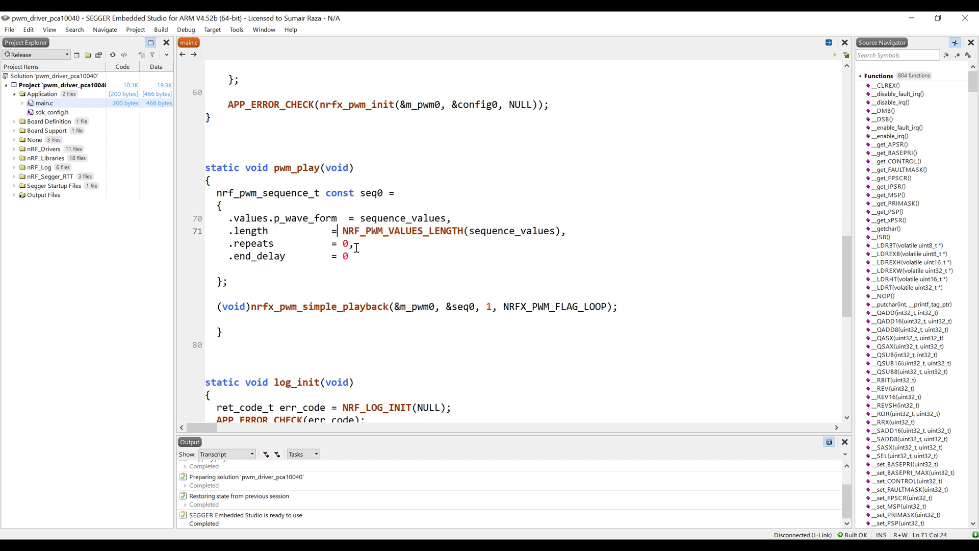
pyautogui.click(356, 244)
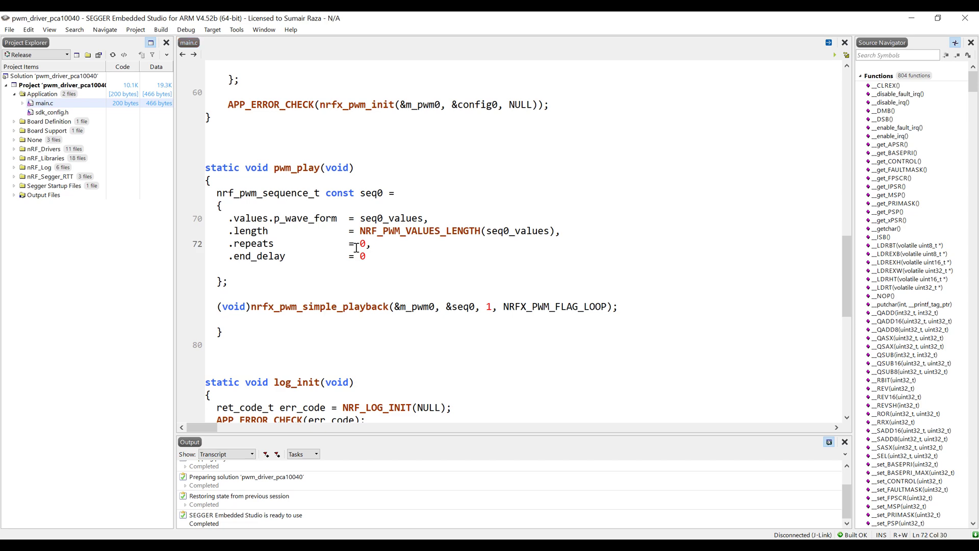
pyautogui.scroll(-3)
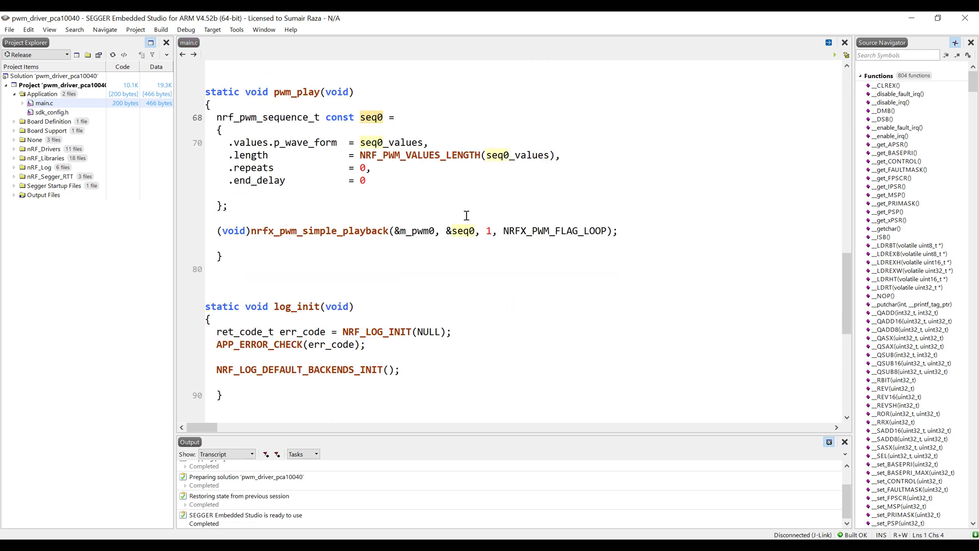
pyautogui.moveTo(408, 269)
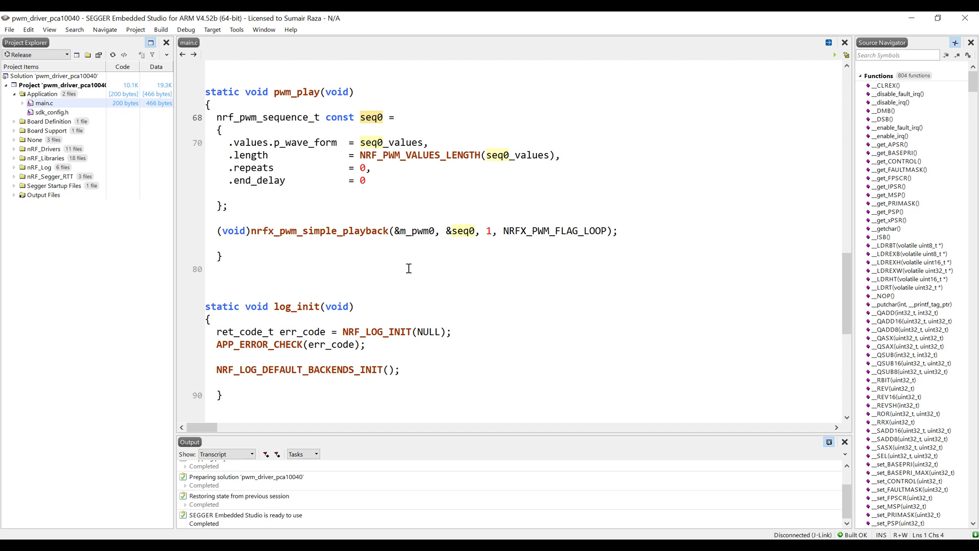
pyautogui.scroll(-3)
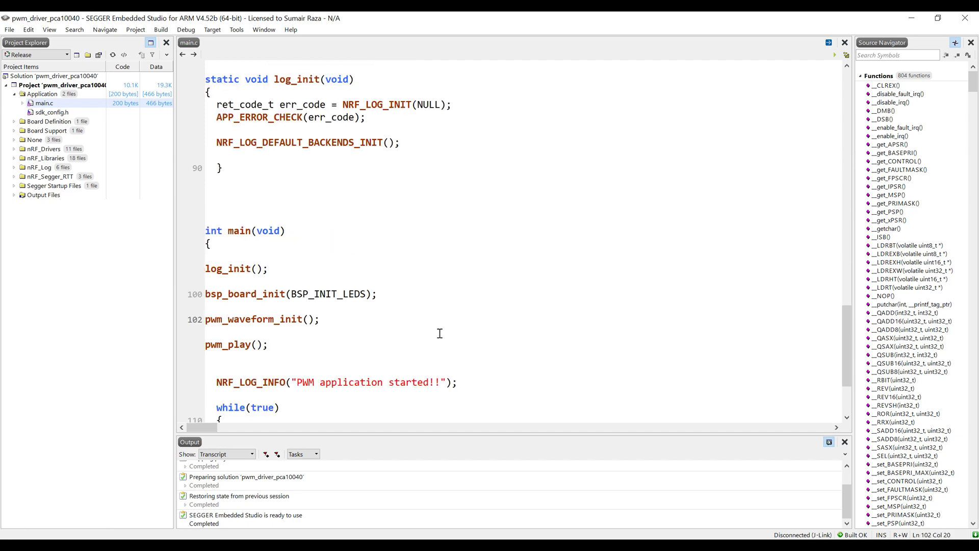
pyautogui.scroll(3)
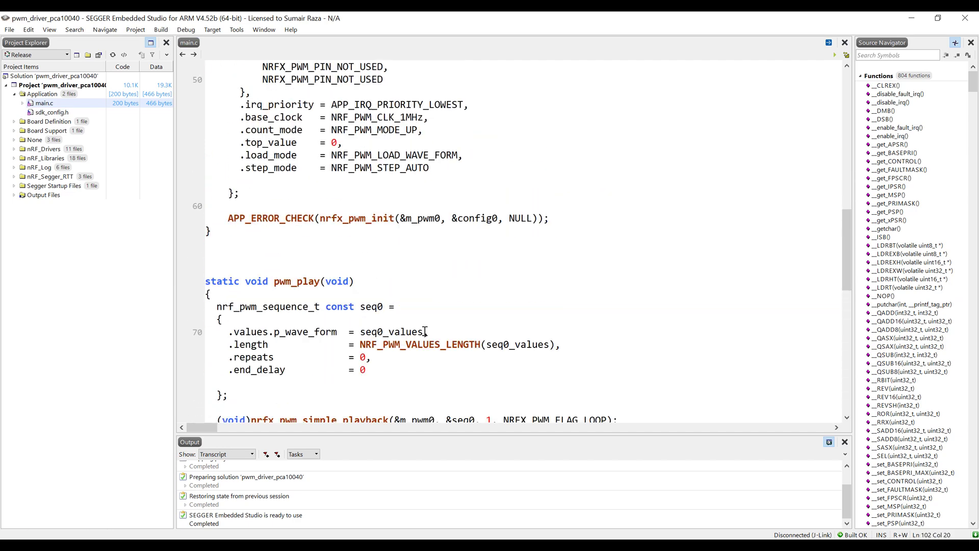
pyautogui.scroll(3)
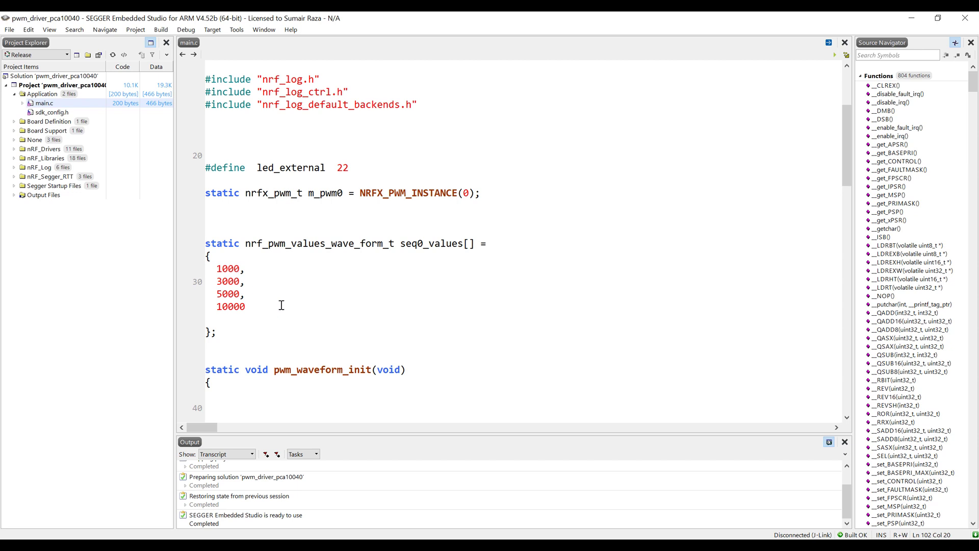
pyautogui.scroll(-3)
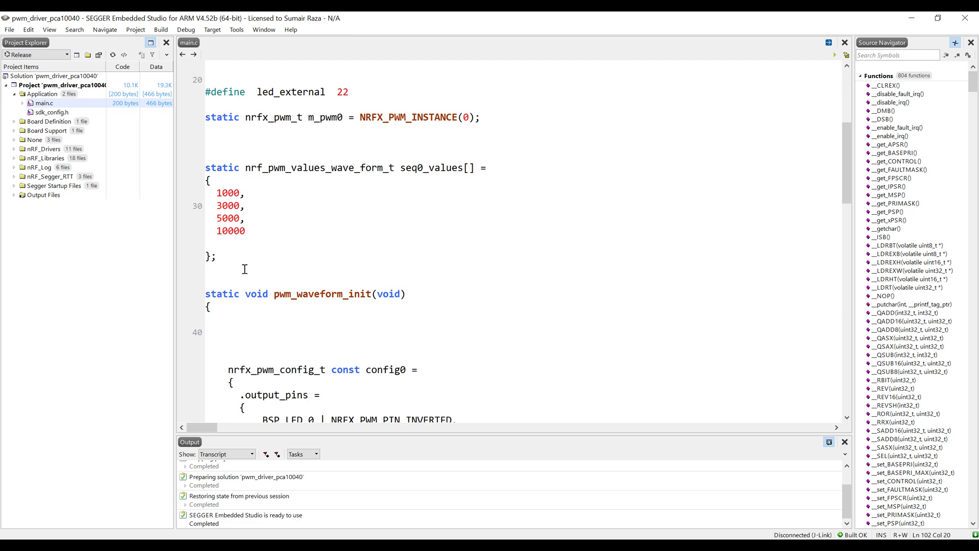
pyautogui.scroll(-3)
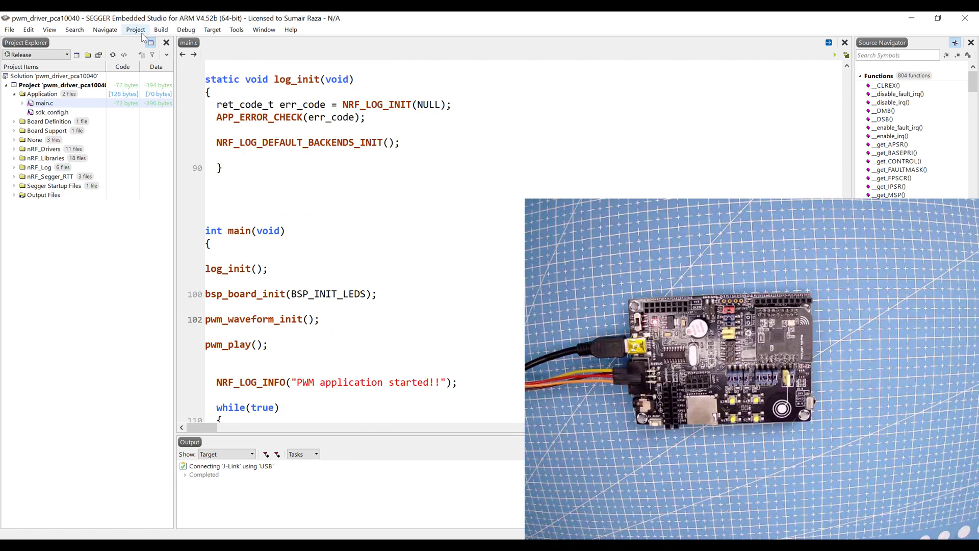
# Build pwm_driver_pca10040 from the Build menu (F7)
pyautogui.click(161, 30)
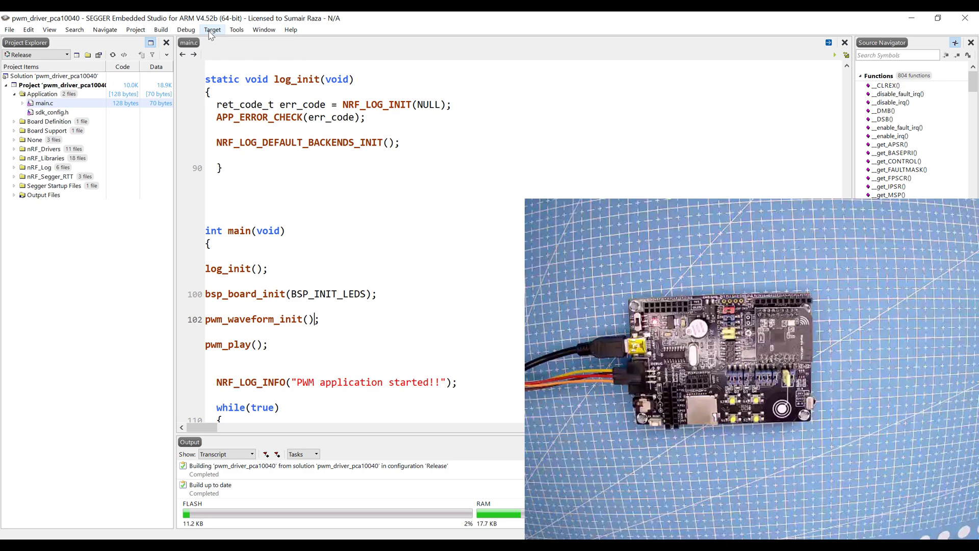
pyautogui.moveTo(222, 45)
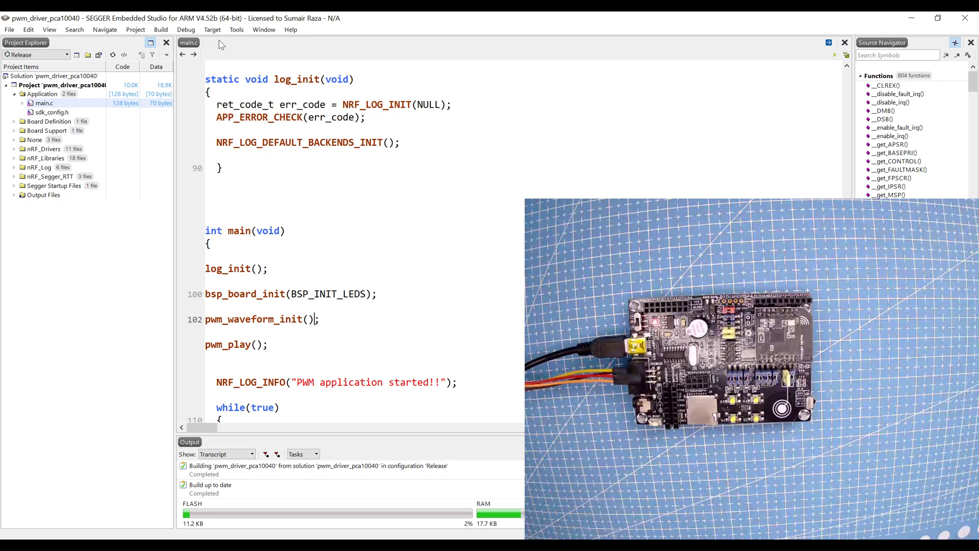